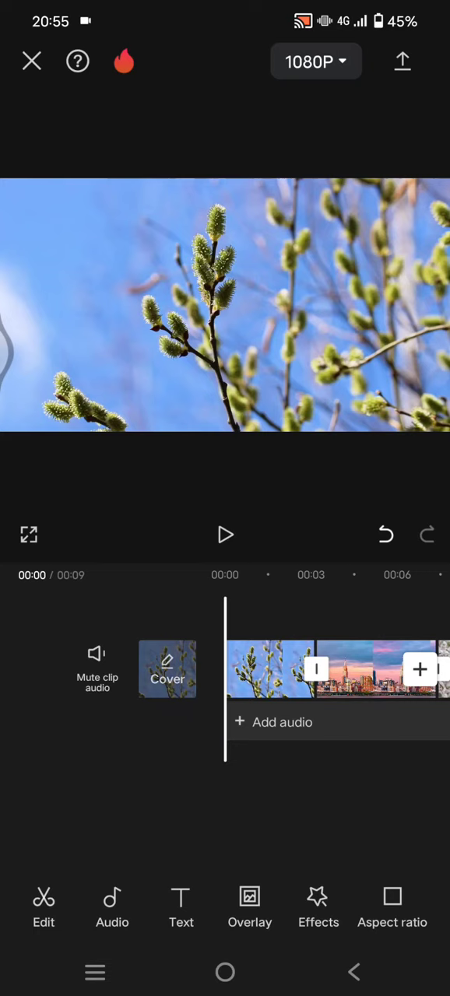
Play and pause the preview, then scroll through the overlay spanning the clips.
click(224, 535)
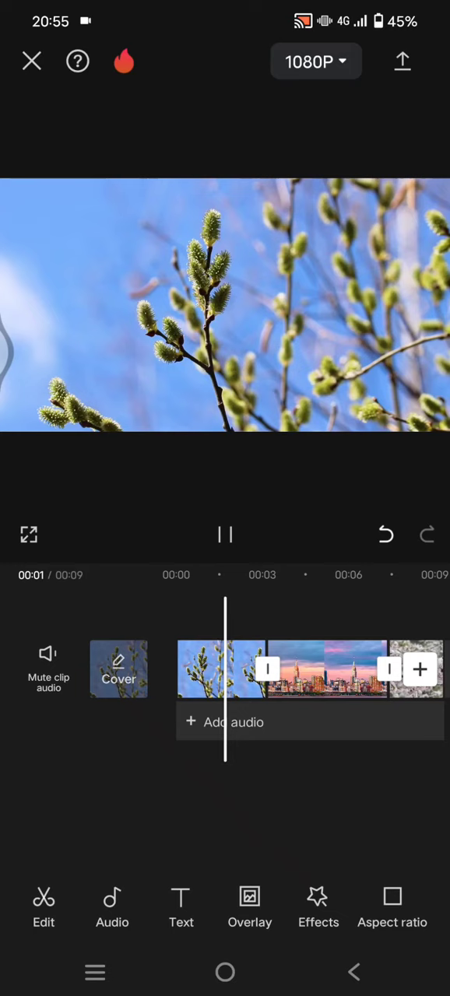
click(224, 535)
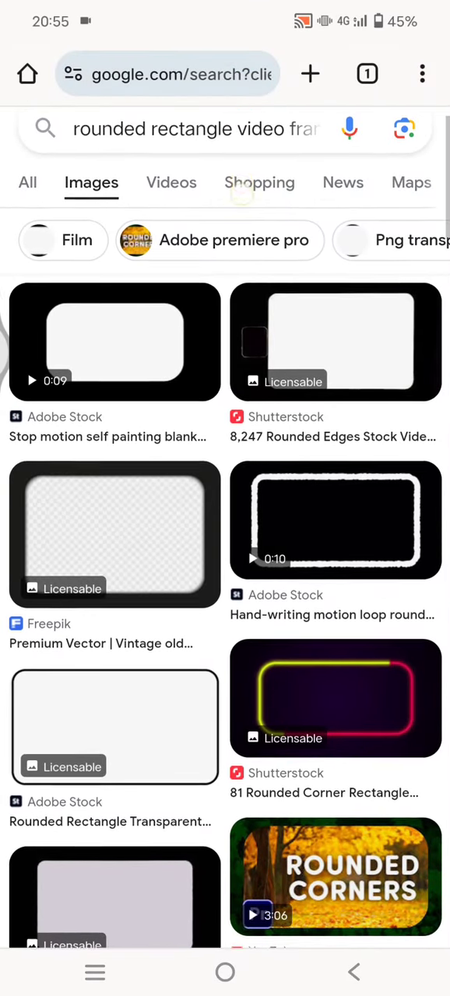
scroll(up, 3)
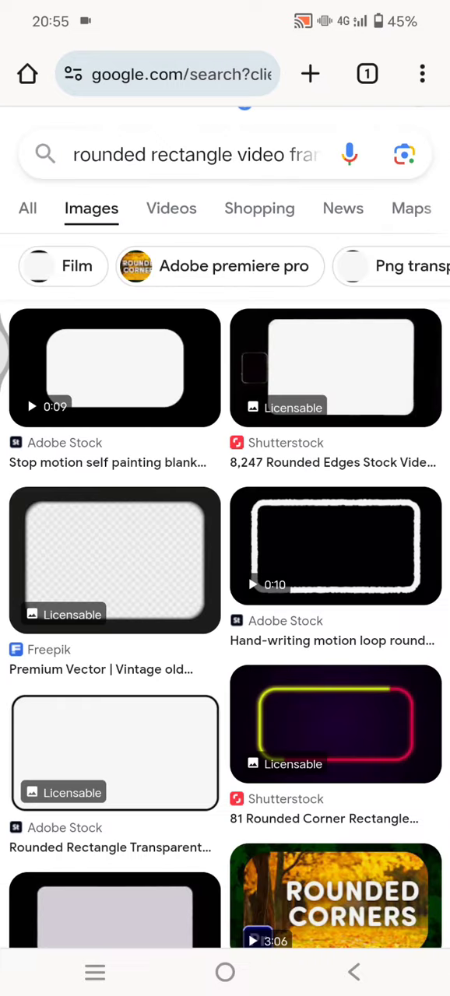
scroll(up, 3)
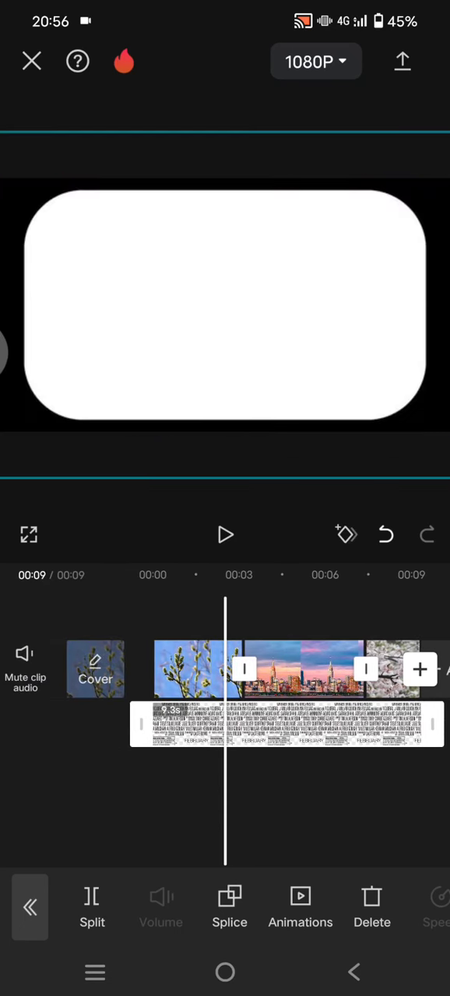
Blend the white frame overlay with Darken, confirm, and play to preview the framed clips.
click(230, 902)
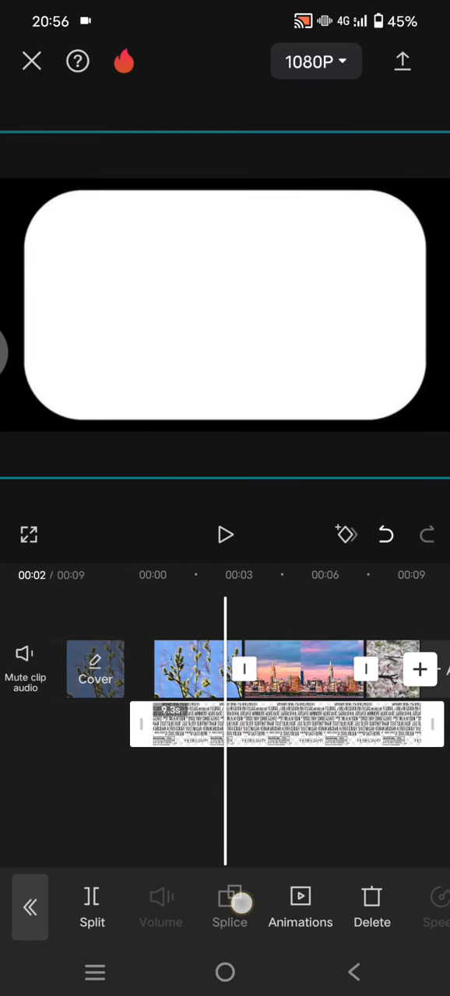
click(230, 906)
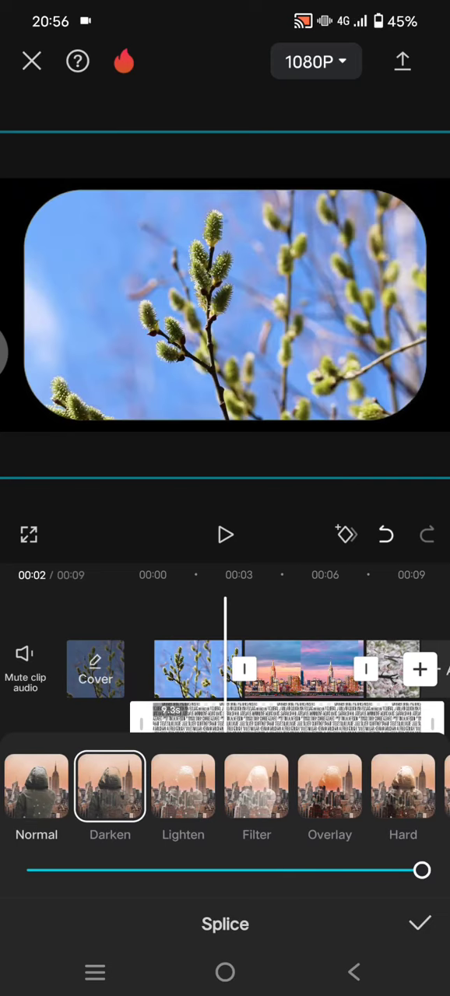
click(418, 923)
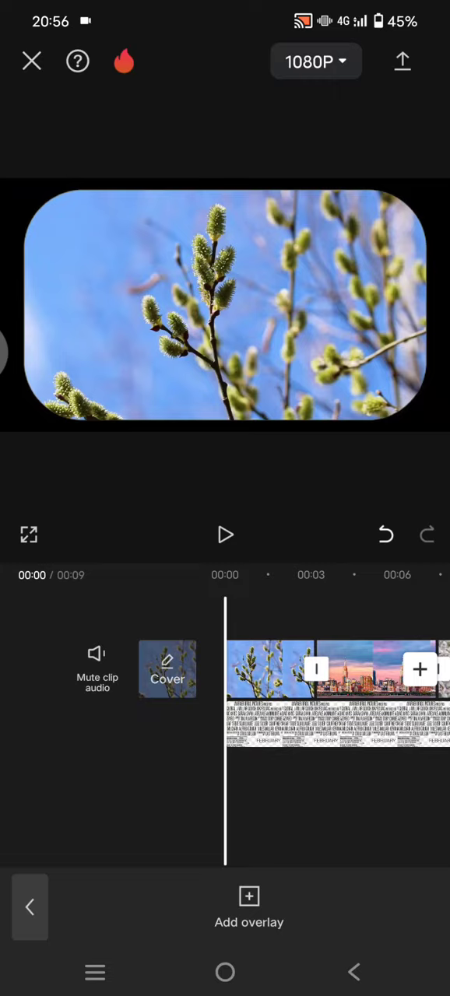
click(224, 535)
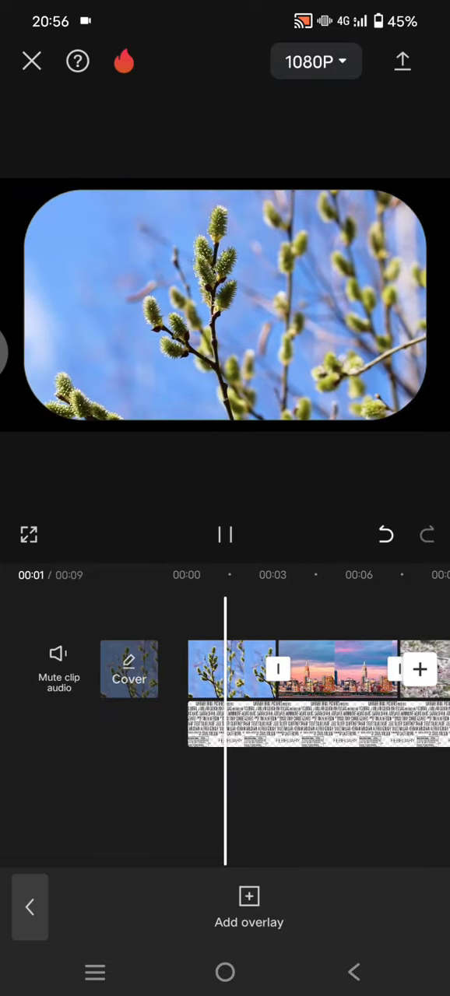